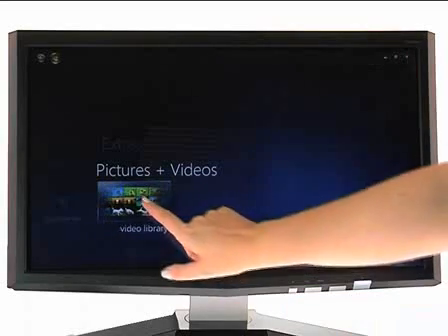
Browse Pictures + Videos into the Videos library and play the Lauren and Jessie clip.
click(130, 206)
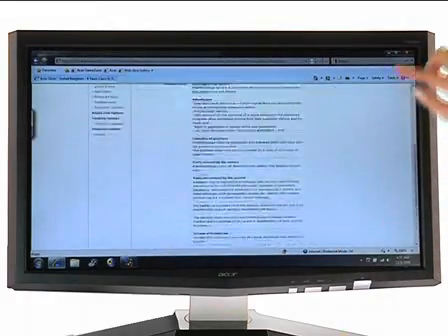
scroll(down, 3)
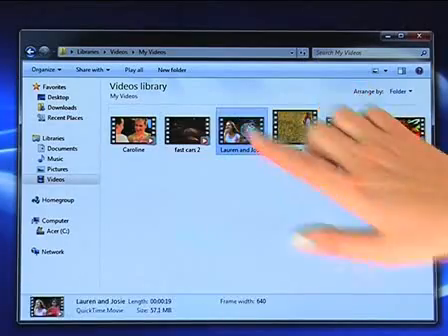
double_click(254, 130)
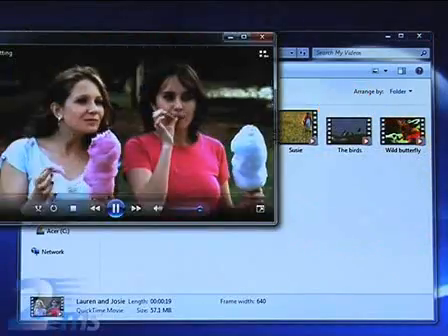